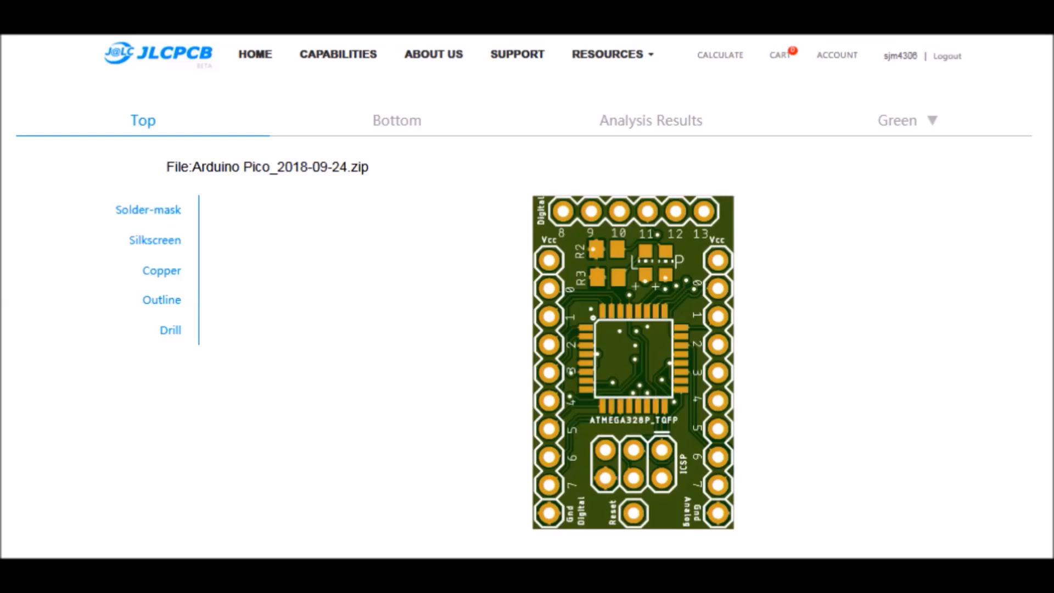
- Scroll the TinyLED_demo sketch past the numbers[] digit array to setup's pinMode/digitalWrite lines and loop()
click(255, 54)
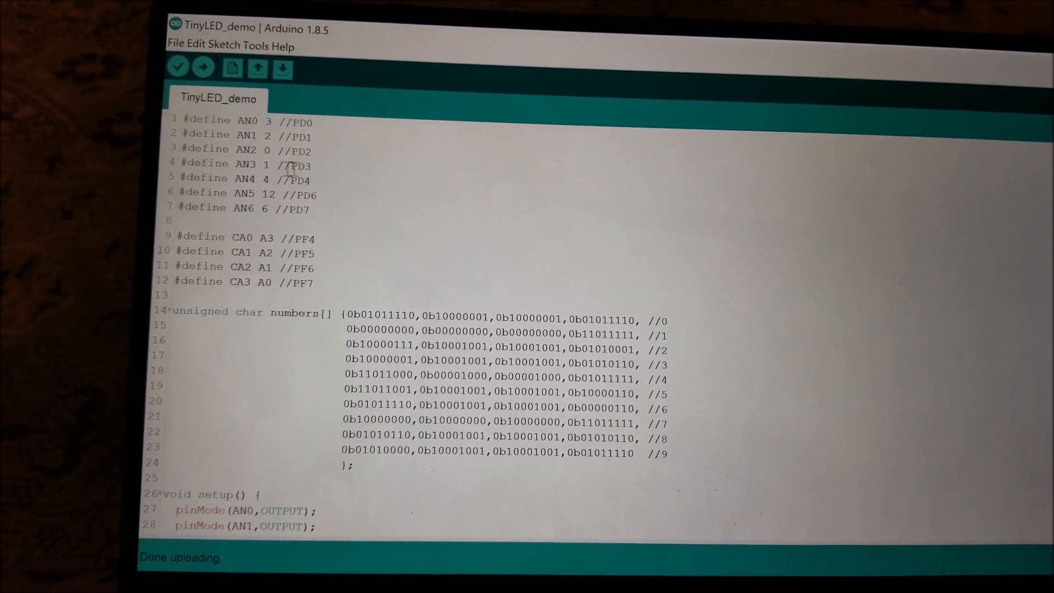
scroll(down, 3)
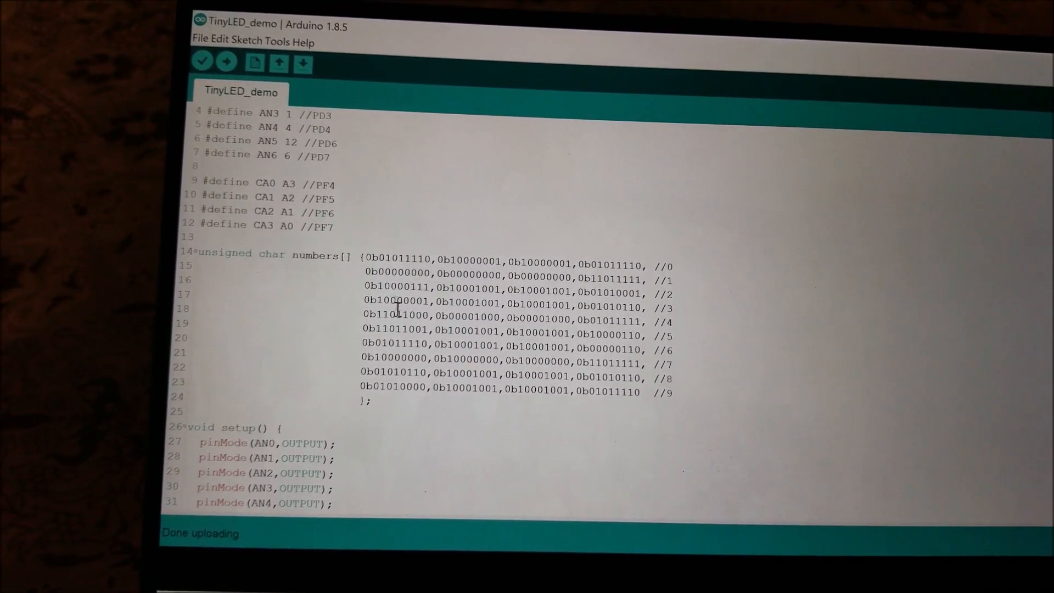
scroll(down, 3)
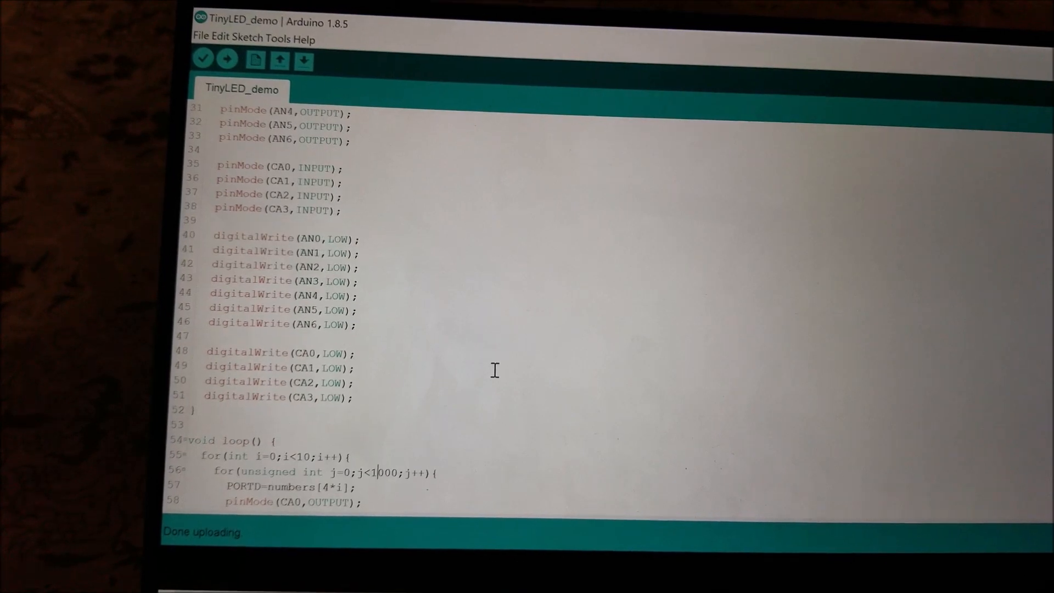